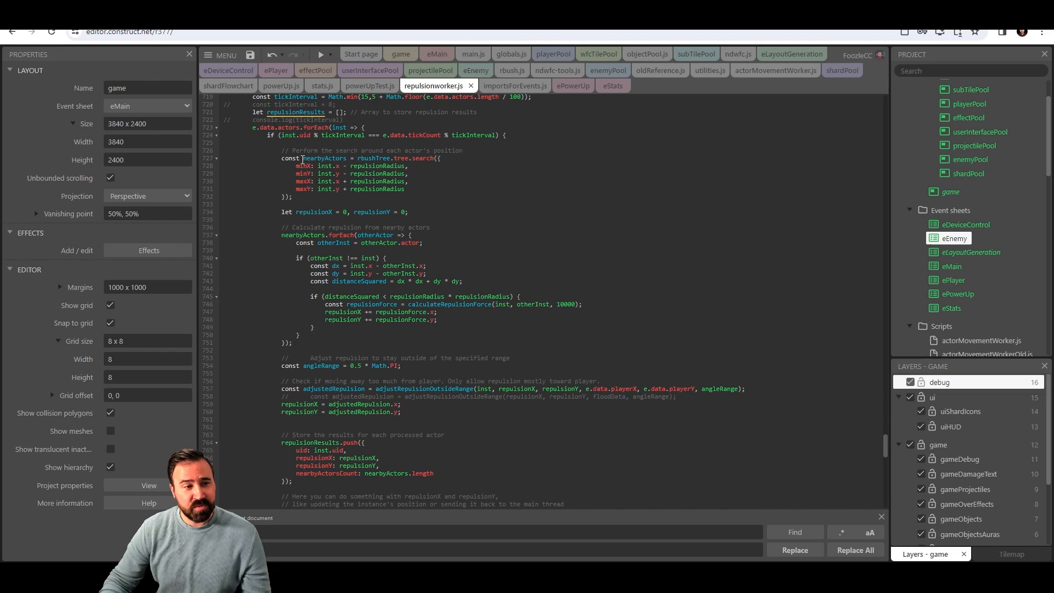
{"action": "mouse_move", "coordinate": [425, 160]}
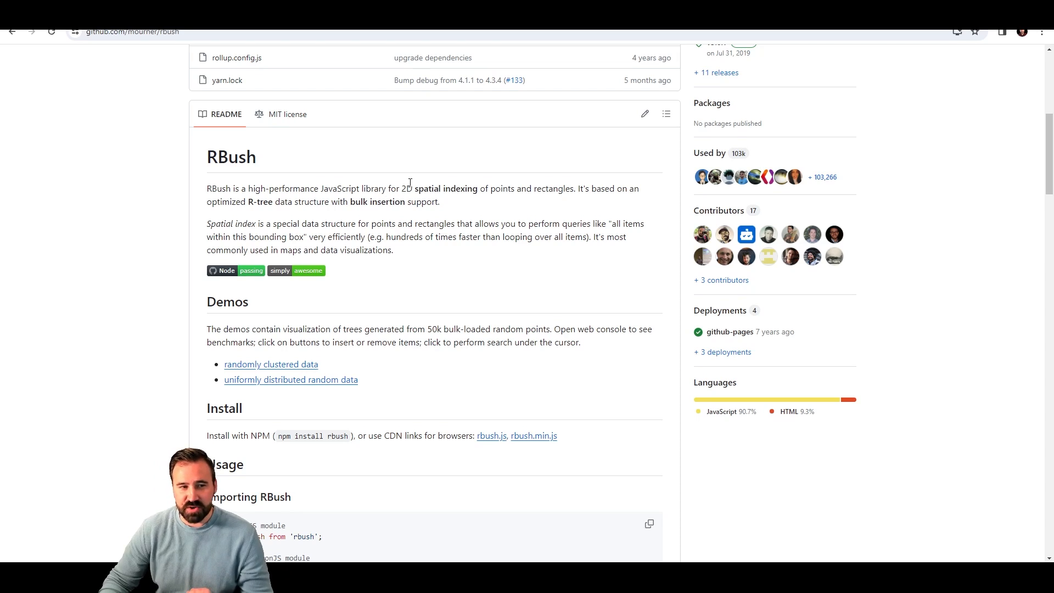
{"action": "mouse_move", "coordinate": [460, 200]}
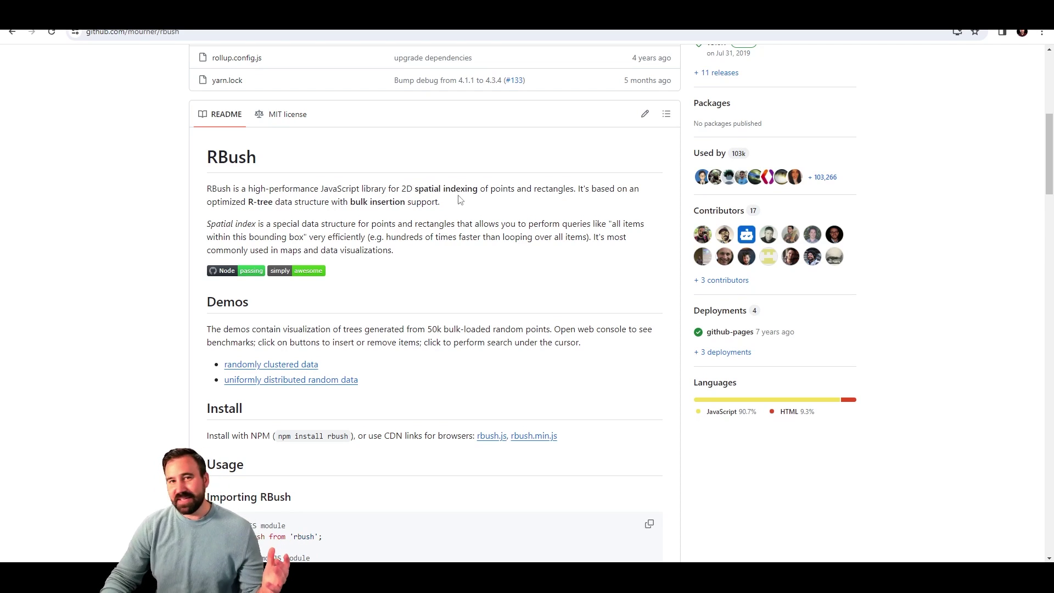
{"action": "mouse_move", "coordinate": [438, 184]}
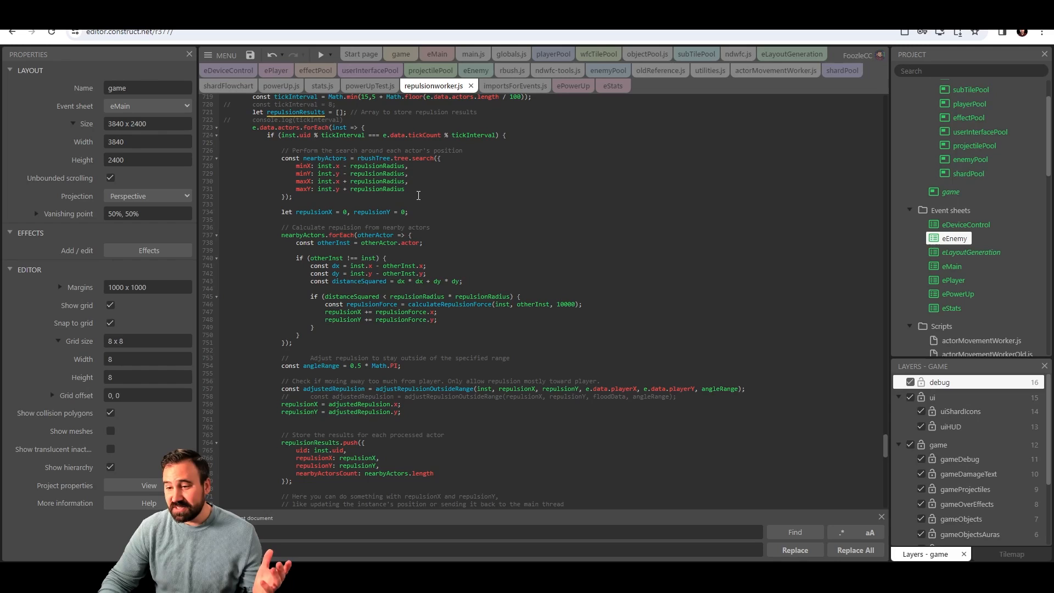
{"action": "mouse_move", "coordinate": [413, 256]}
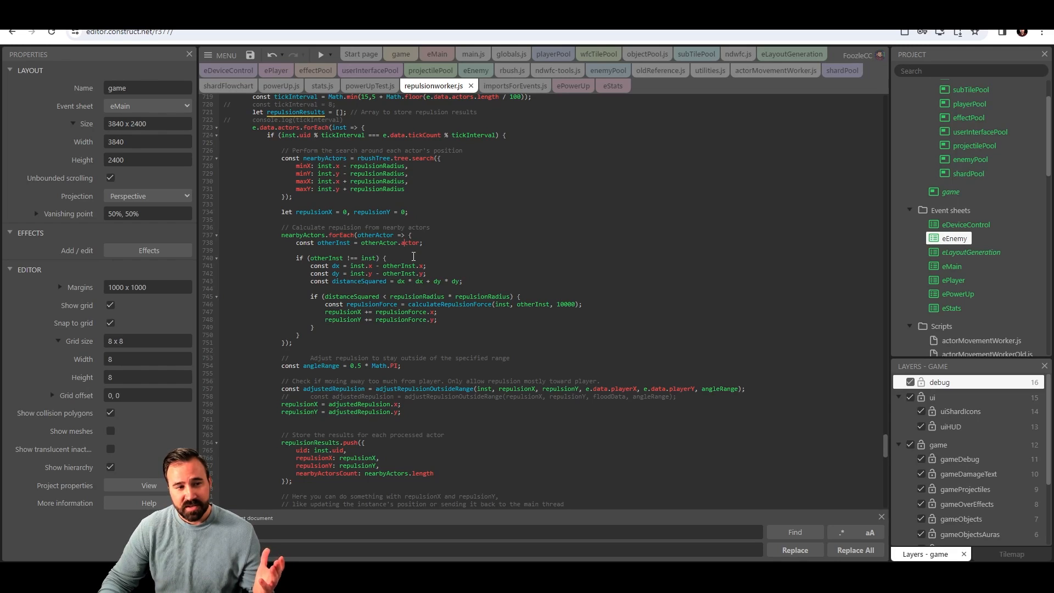
{"action": "scroll", "scroll_direction": "down", "scroll_amount": 3}
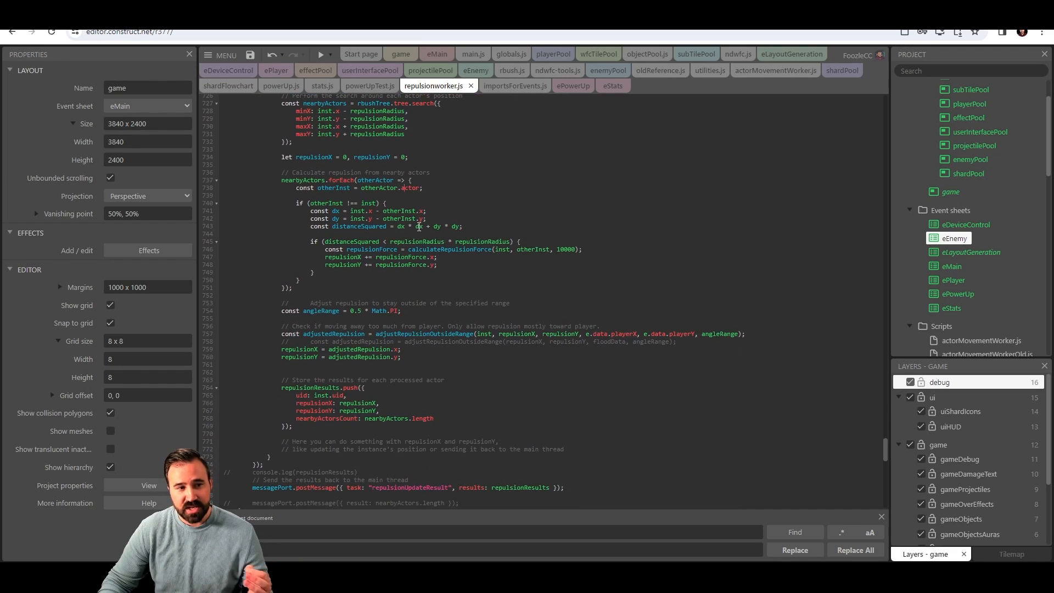
{"action": "scroll", "scroll_direction": "down", "scroll_amount": 3}
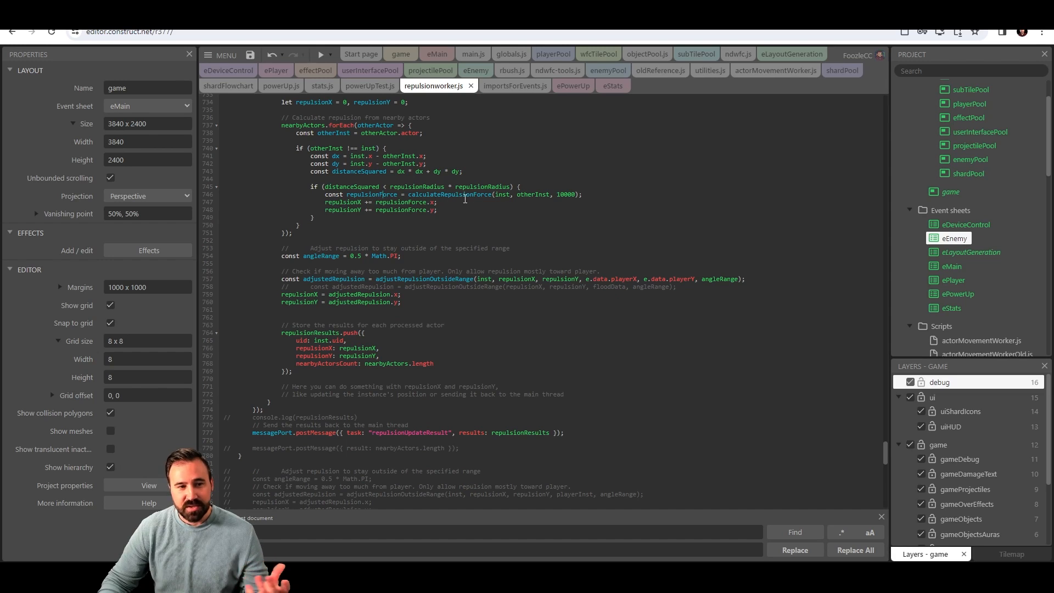
{"action": "scroll", "scroll_direction": "down", "scroll_amount": 3}
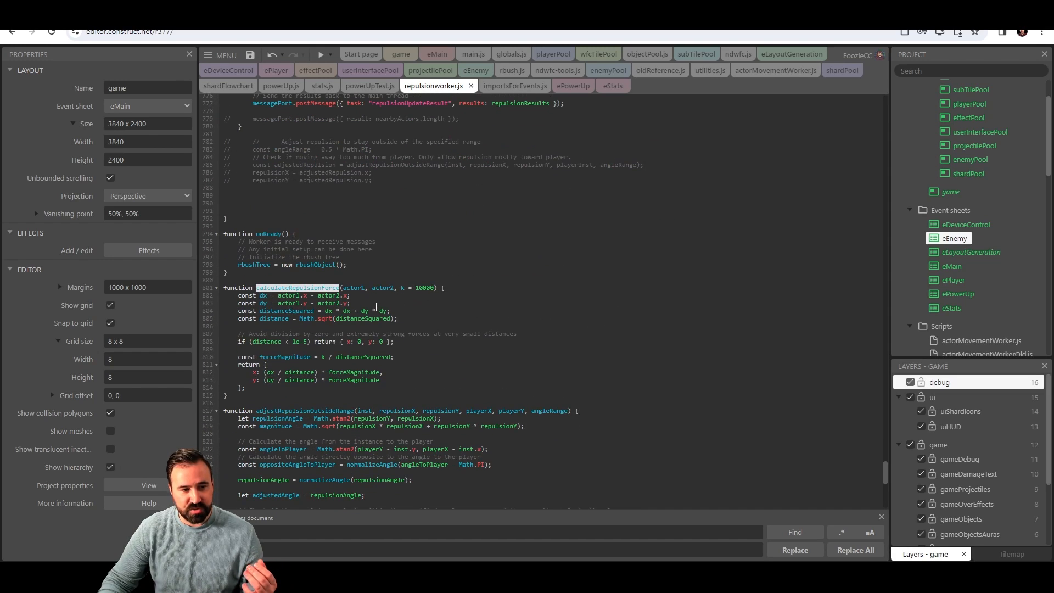
{"action": "scroll", "scroll_direction": "down", "scroll_amount": 3}
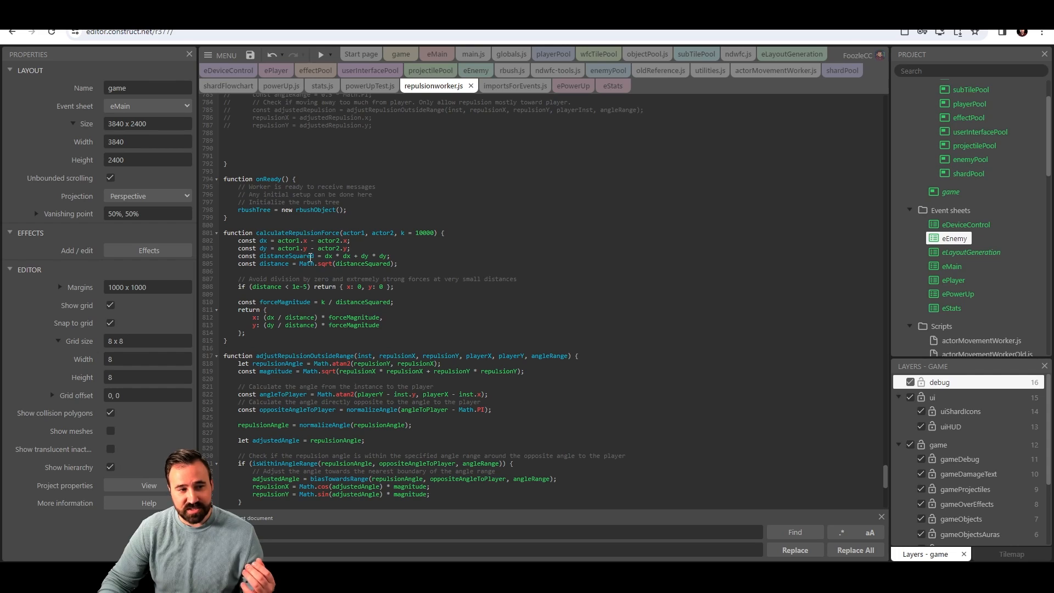
{"action": "scroll", "scroll_direction": "down", "scroll_amount": 3}
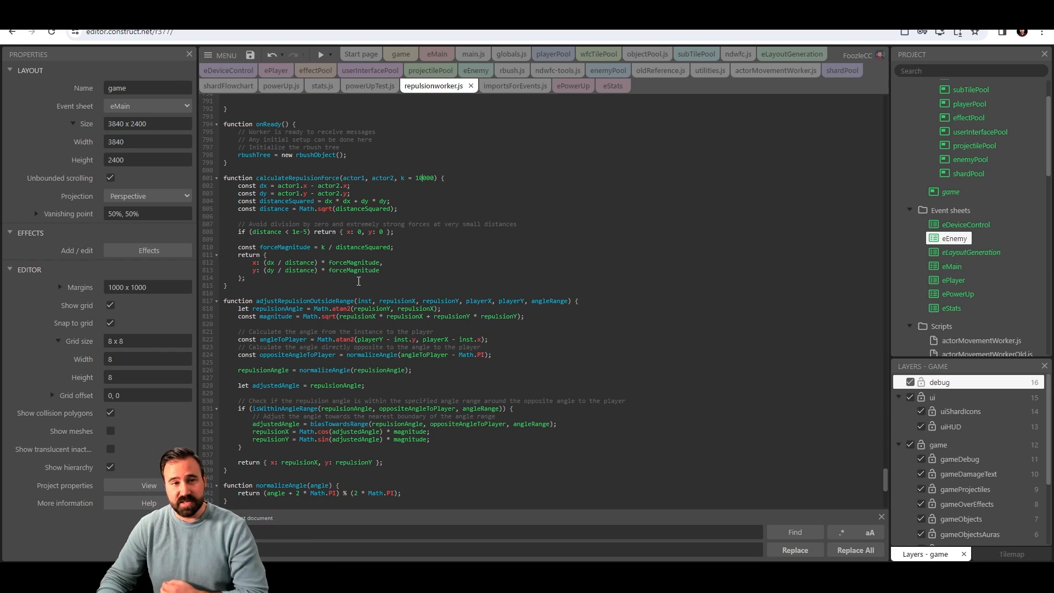
{"action": "scroll", "scroll_direction": "up", "scroll_amount": 3}
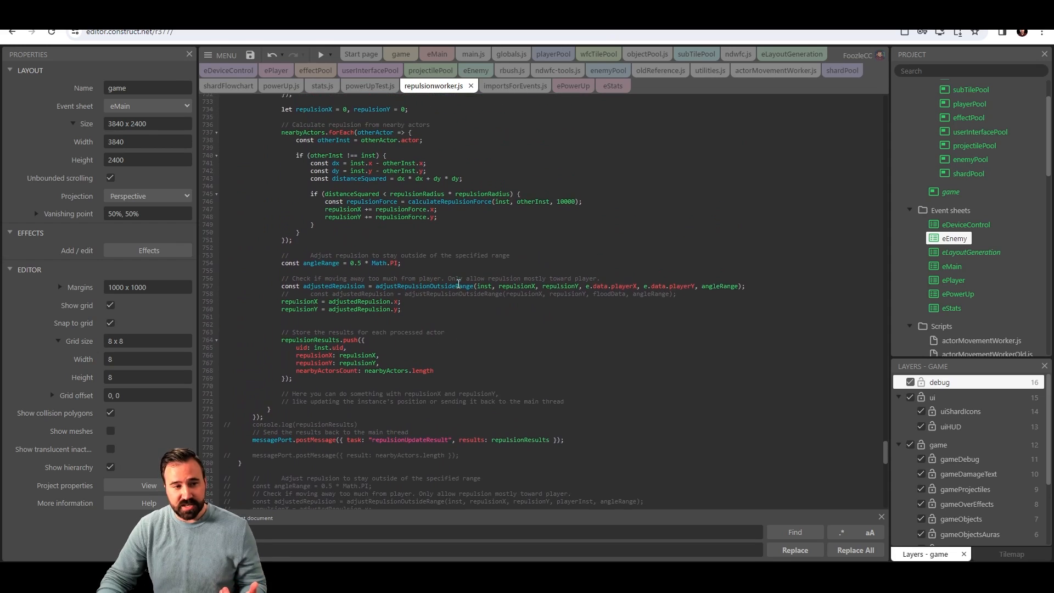
{"action": "scroll", "scroll_direction": "up", "scroll_amount": 3}
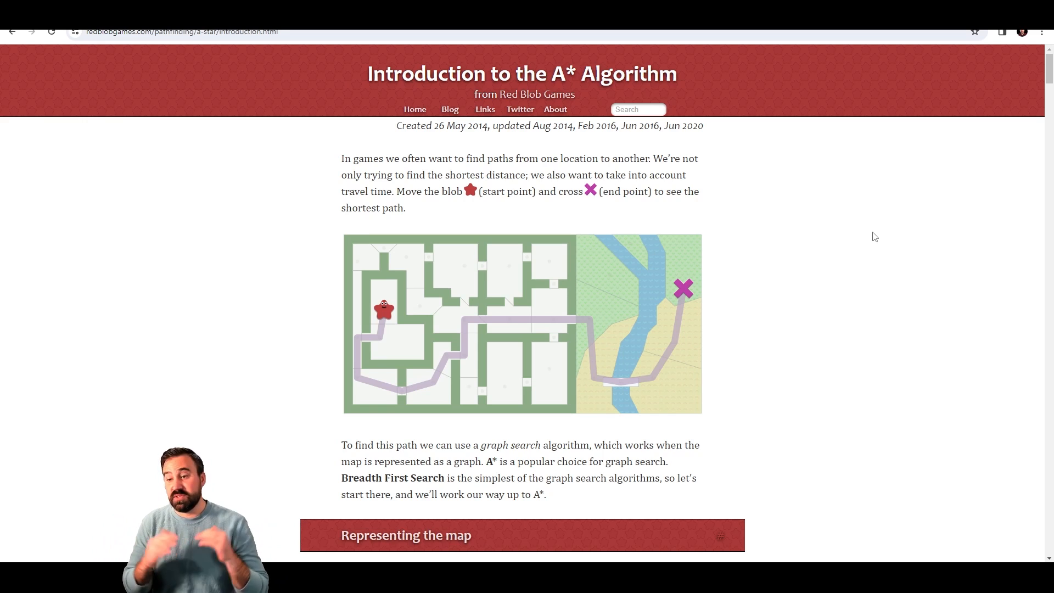
Step: Start the Breadth First Search frontier animation and continue down to the breadcrumbs path demo
{"action": "scroll", "scroll_direction": "down", "scroll_amount": 3}
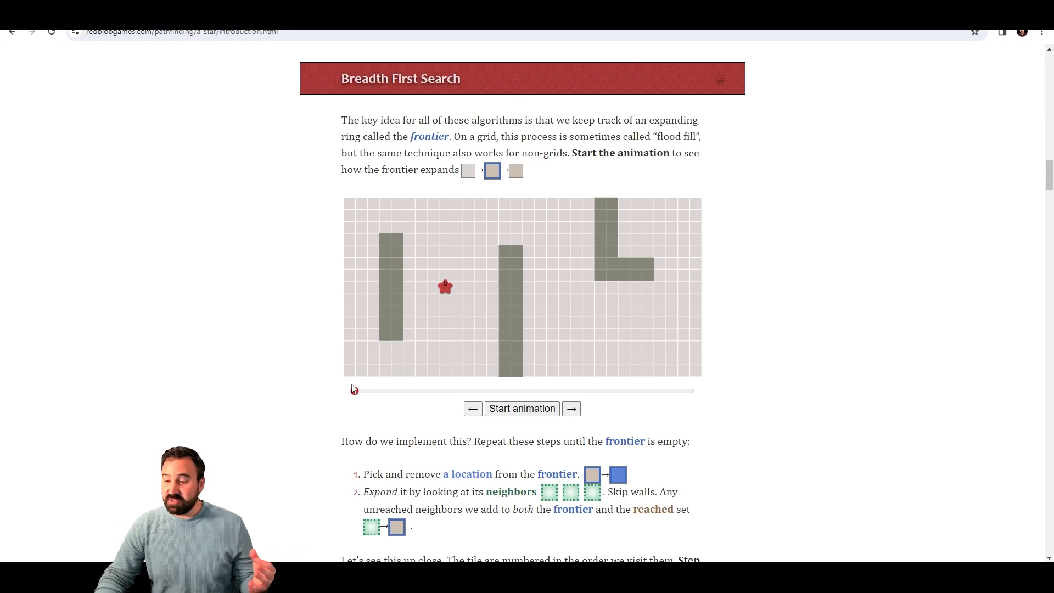
{"action": "left_click", "coordinate": [522, 409]}
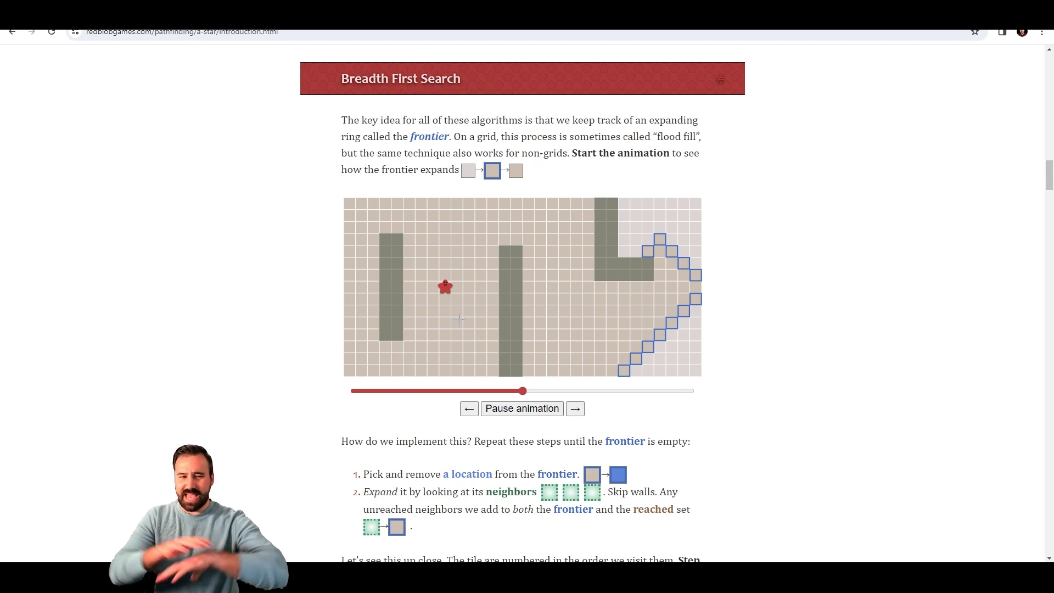
{"action": "scroll", "scroll_direction": "down", "scroll_amount": 3}
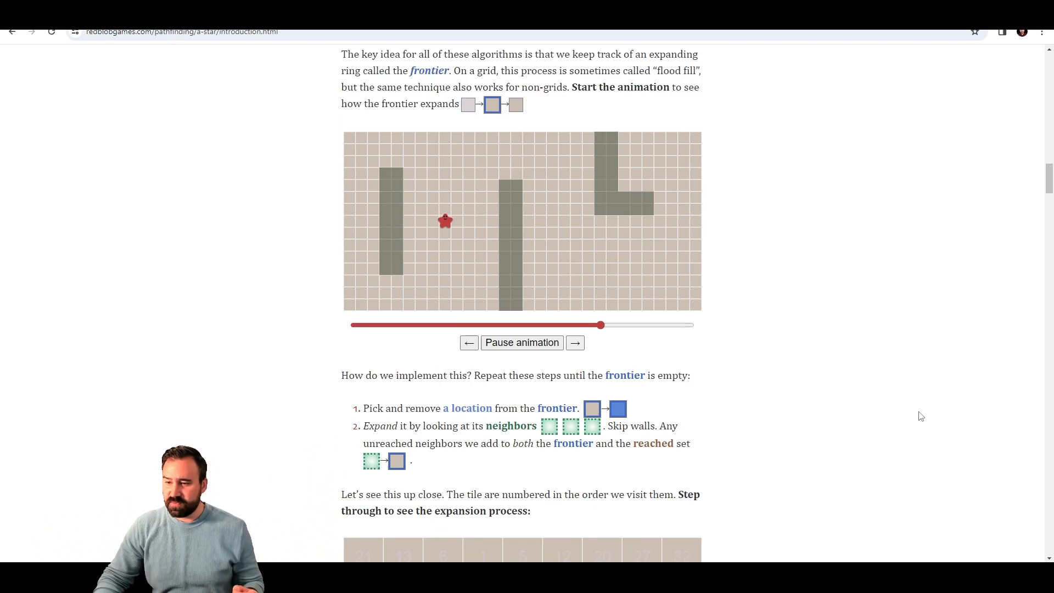
{"action": "scroll", "scroll_direction": "down", "scroll_amount": 3}
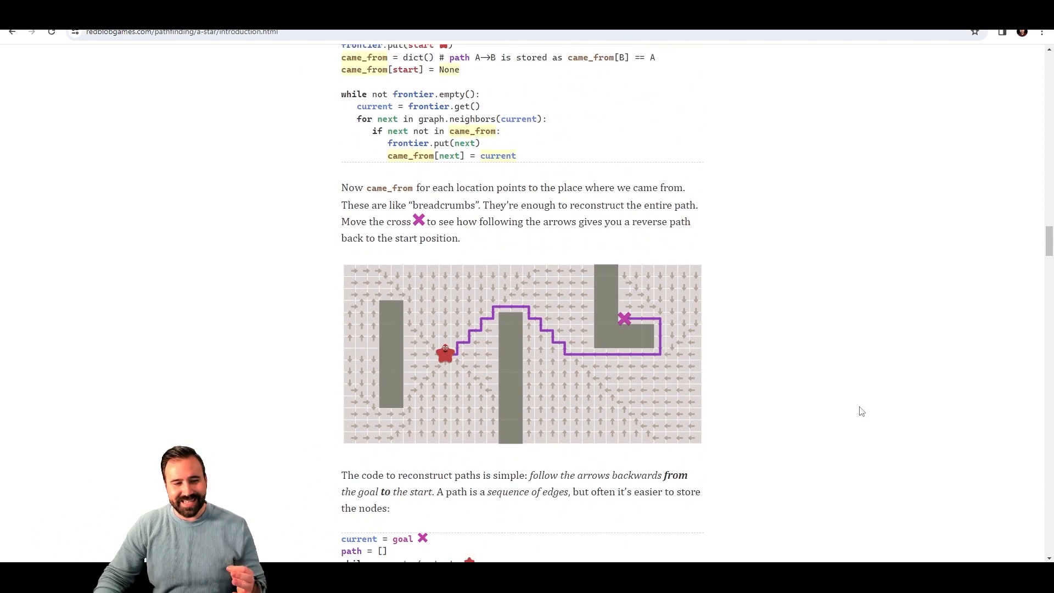
{"action": "scroll", "scroll_direction": "down", "scroll_amount": 3}
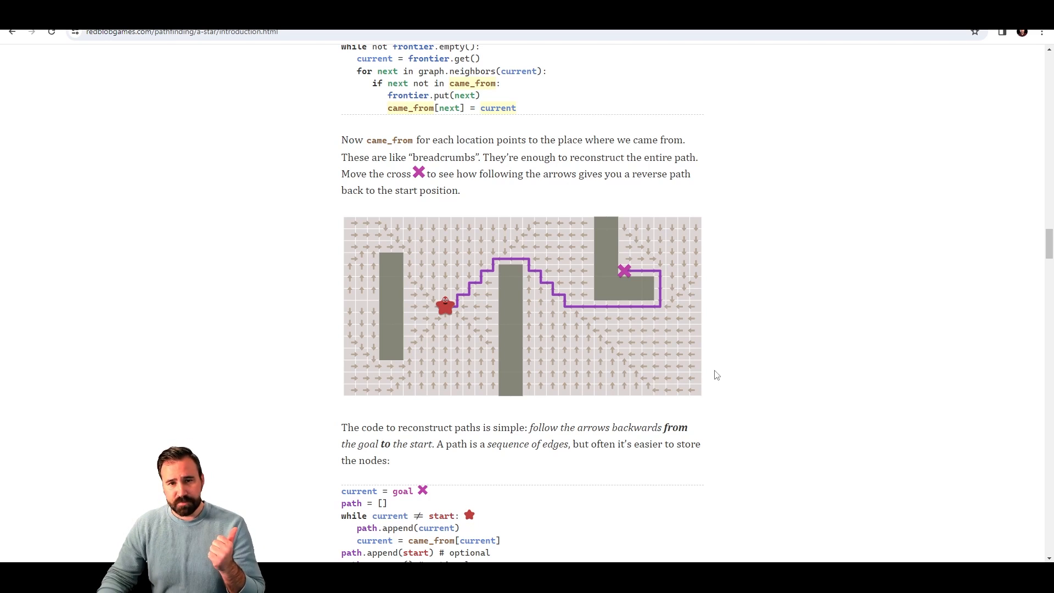
{"action": "mouse_move", "coordinate": [747, 364]}
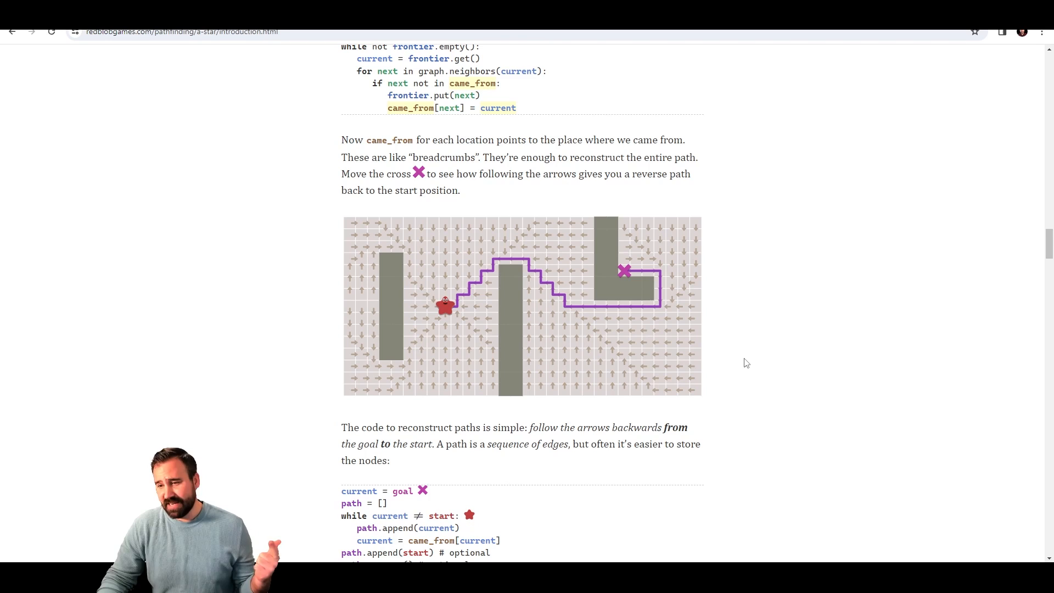
{"action": "mouse_move", "coordinate": [740, 376]}
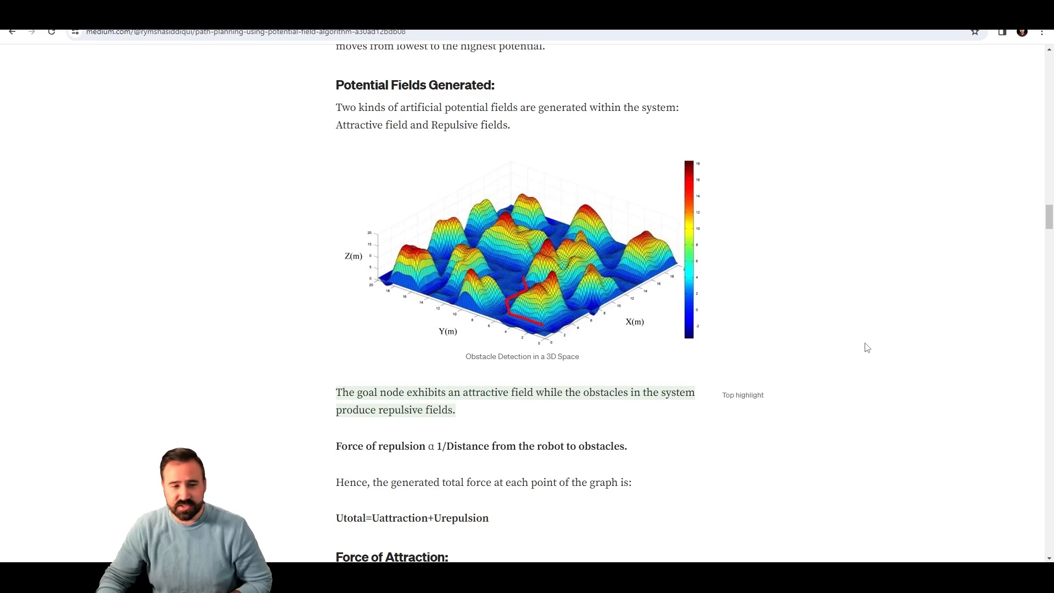
Step: Scroll the potential-field article down to its table of cell potentials
{"action": "scroll", "scroll_direction": "down", "scroll_amount": 3}
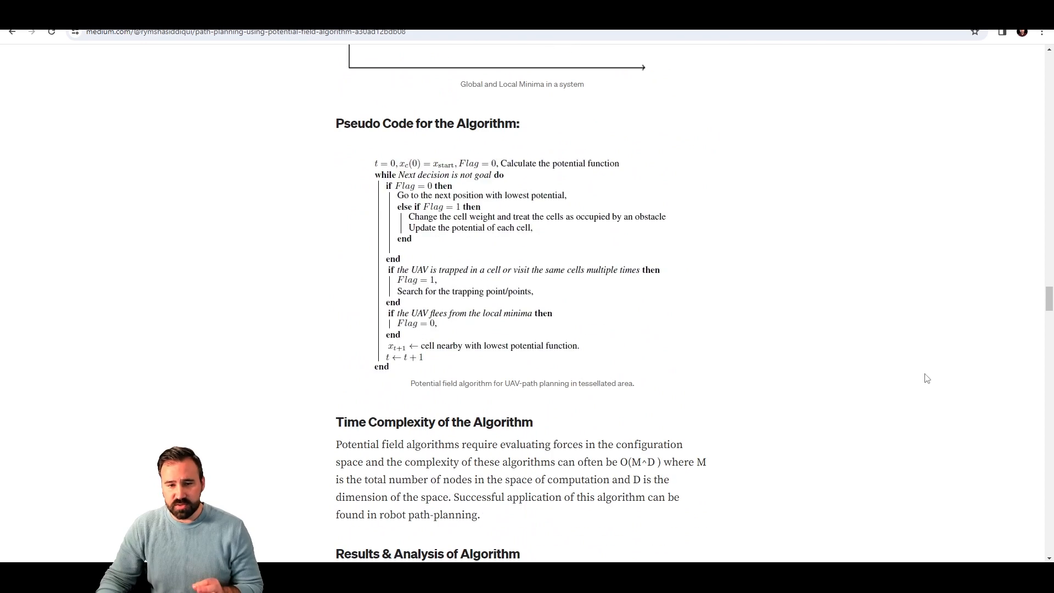
{"action": "scroll", "scroll_direction": "down", "scroll_amount": 3}
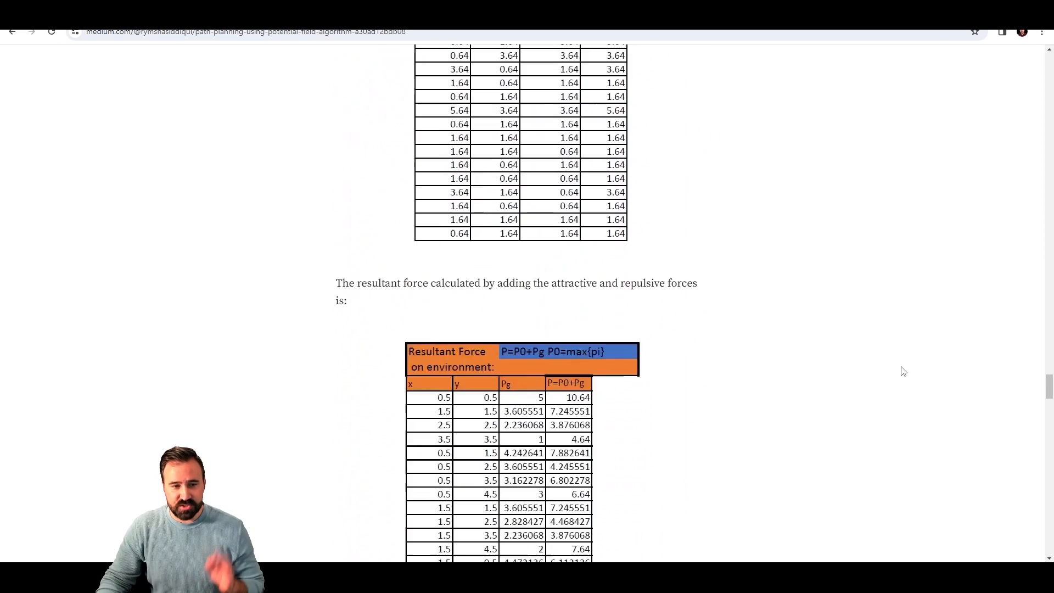
{"action": "scroll", "scroll_direction": "down", "scroll_amount": 3}
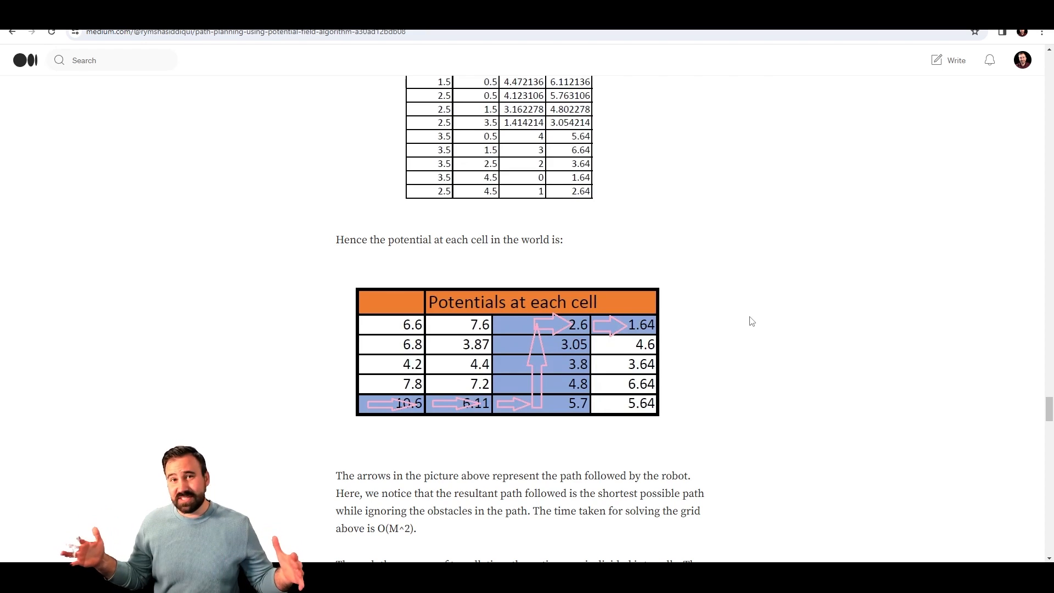
{"action": "mouse_move", "coordinate": [449, 400]}
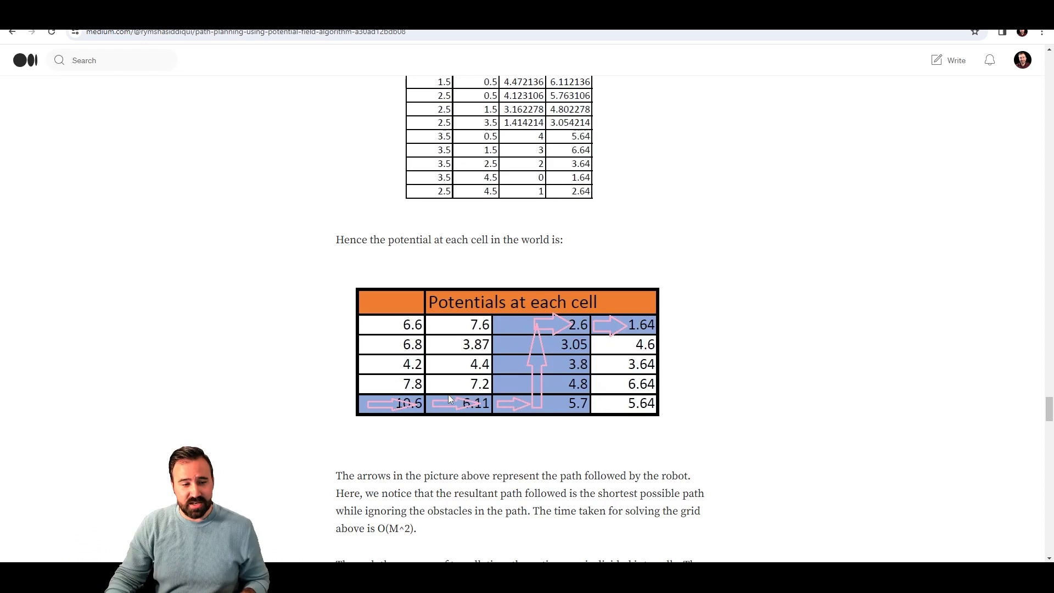
{"action": "mouse_move", "coordinate": [396, 419]}
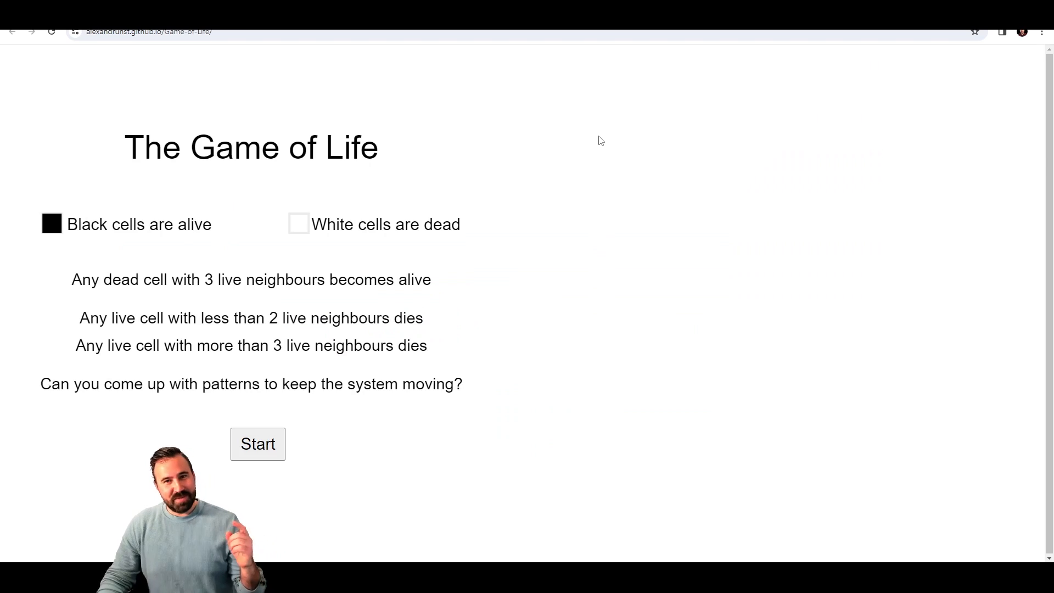
{"action": "mouse_move", "coordinate": [611, 161]}
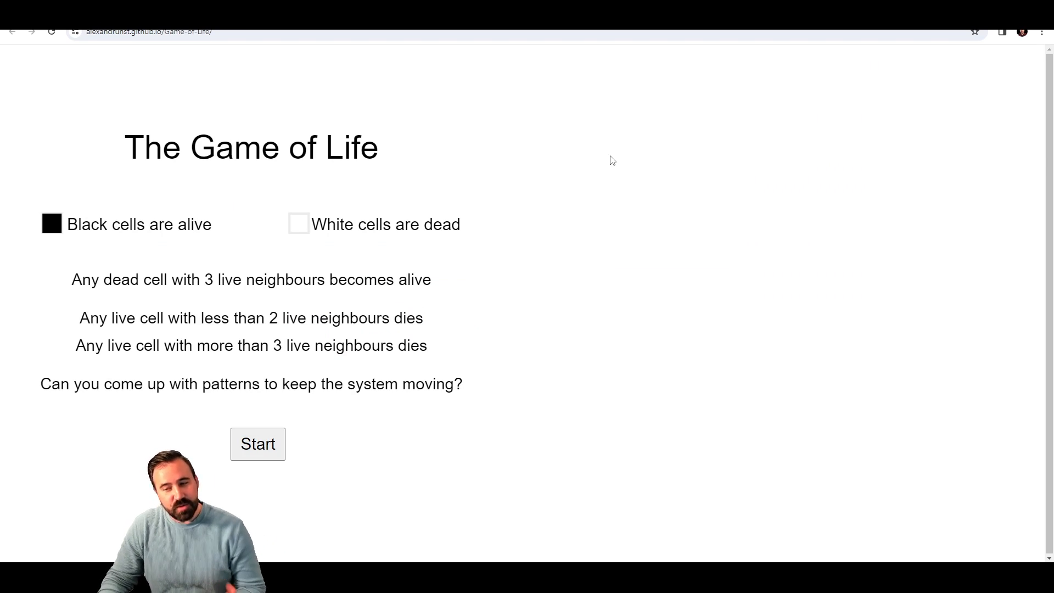
{"action": "mouse_move", "coordinate": [606, 223]}
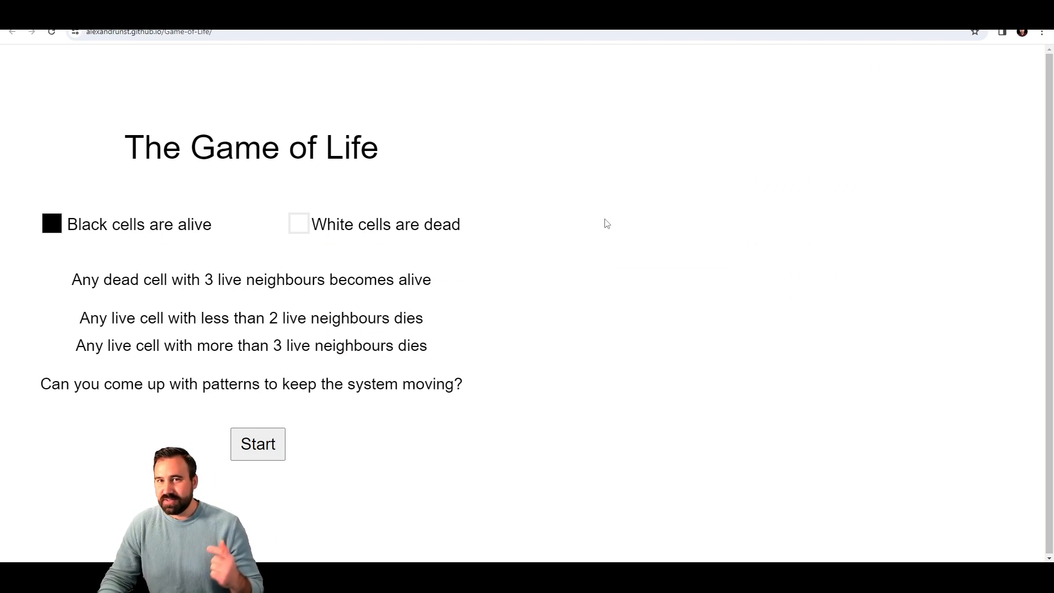
{"action": "mouse_move", "coordinate": [299, 452]}
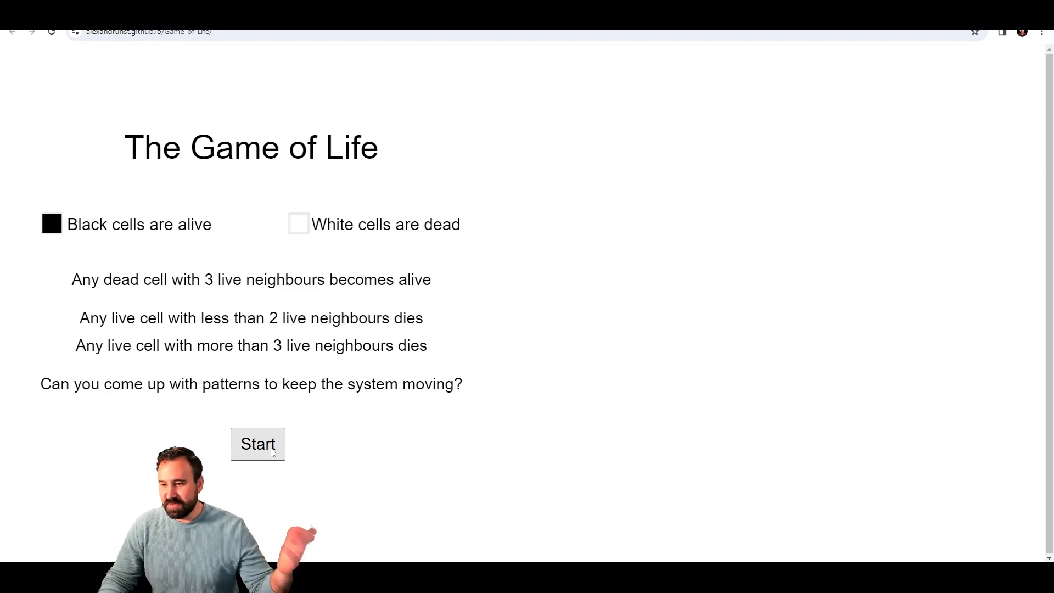
Step: Start the Game of Life simulation, let it evolve, then wipe the board with W
{"action": "left_click", "coordinate": [257, 444]}
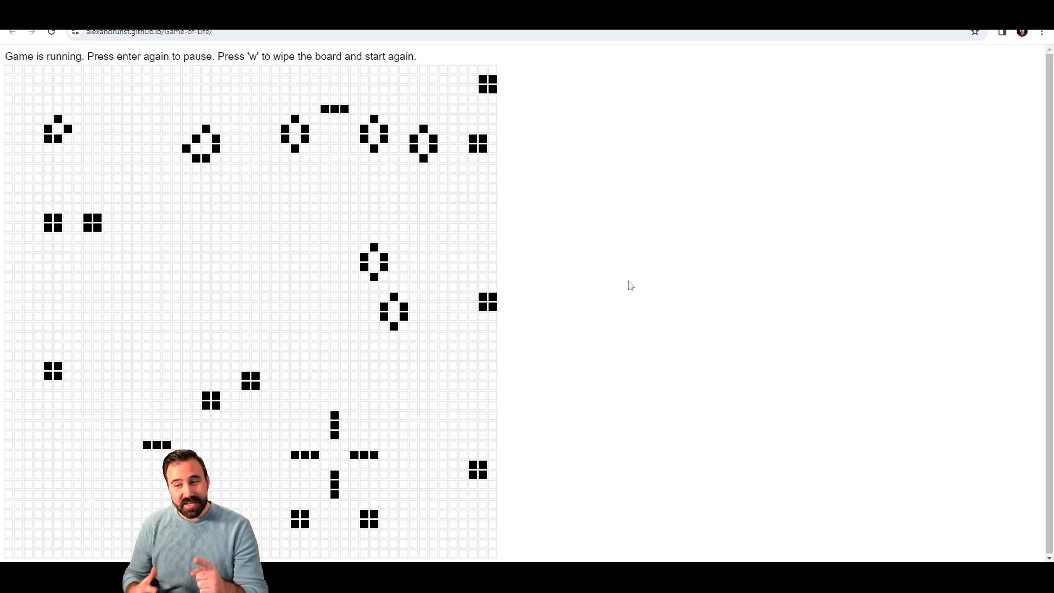
{"action": "mouse_move", "coordinate": [170, 118]}
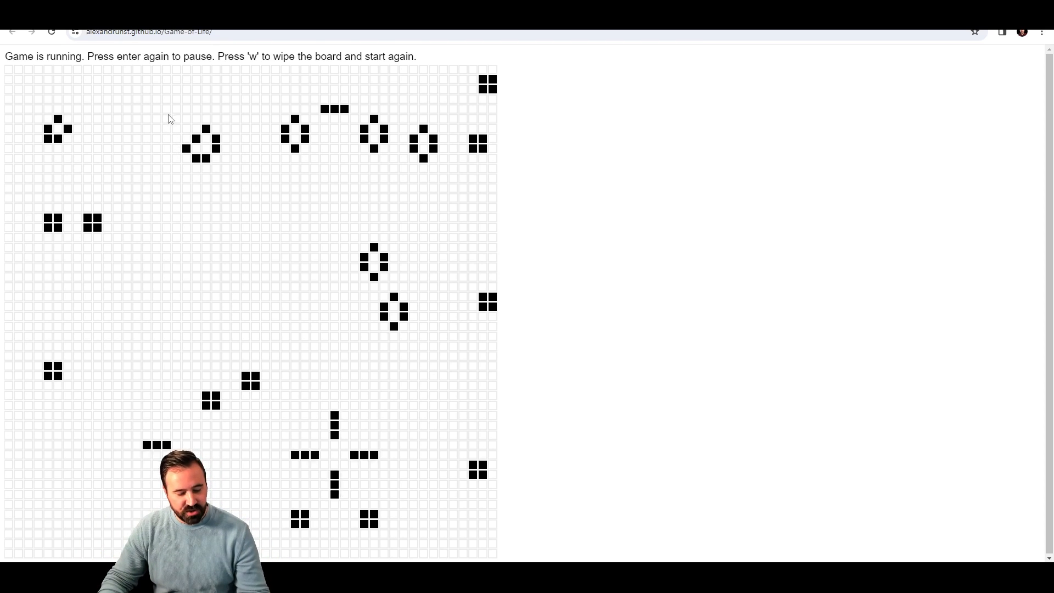
{"action": "key", "text": "w"}
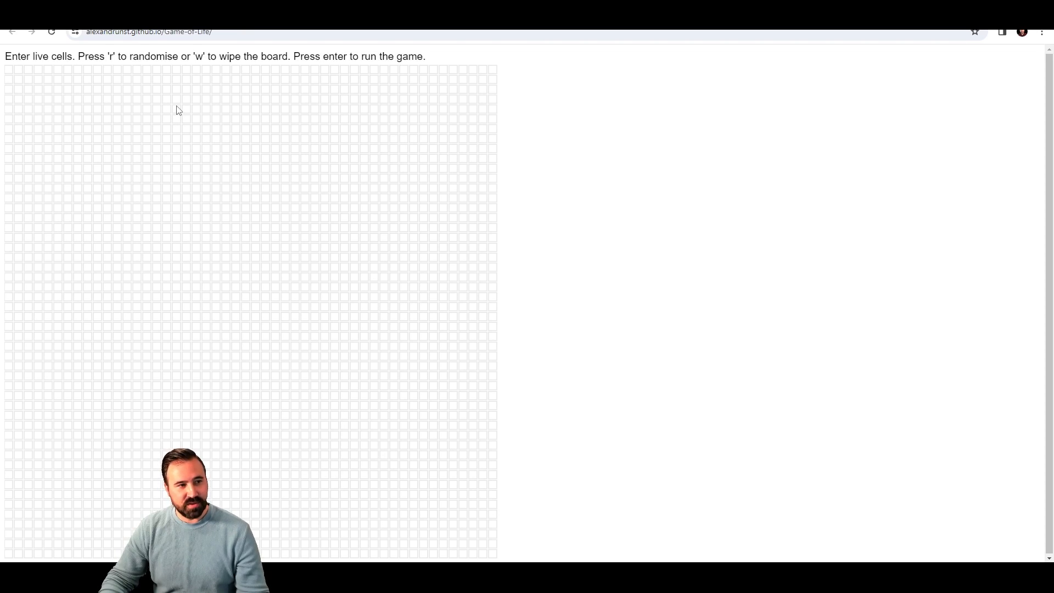
{"action": "key", "text": "r"}
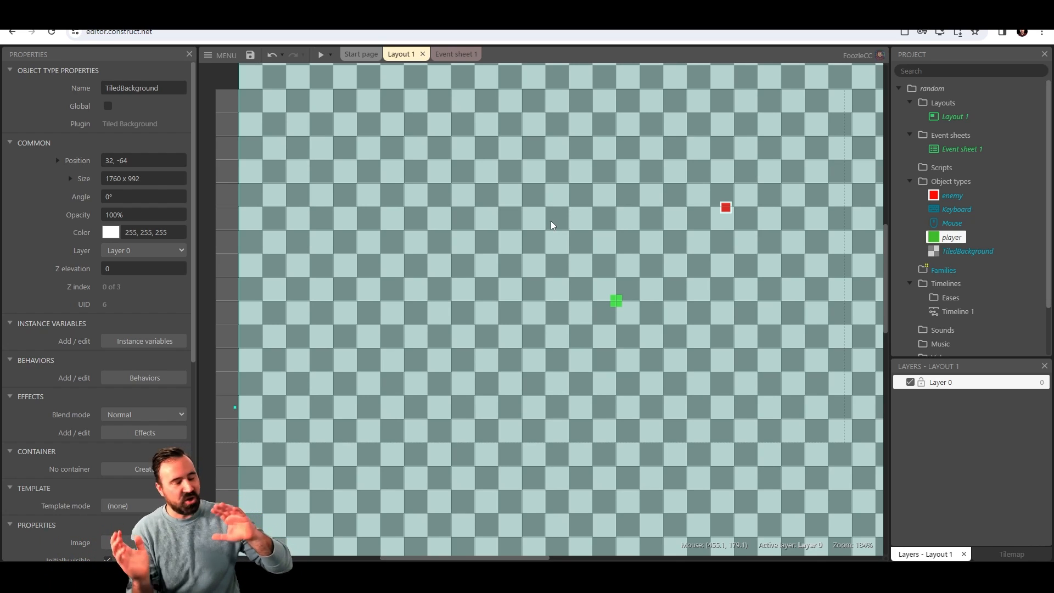
{"action": "mouse_move", "coordinate": [293, 80]}
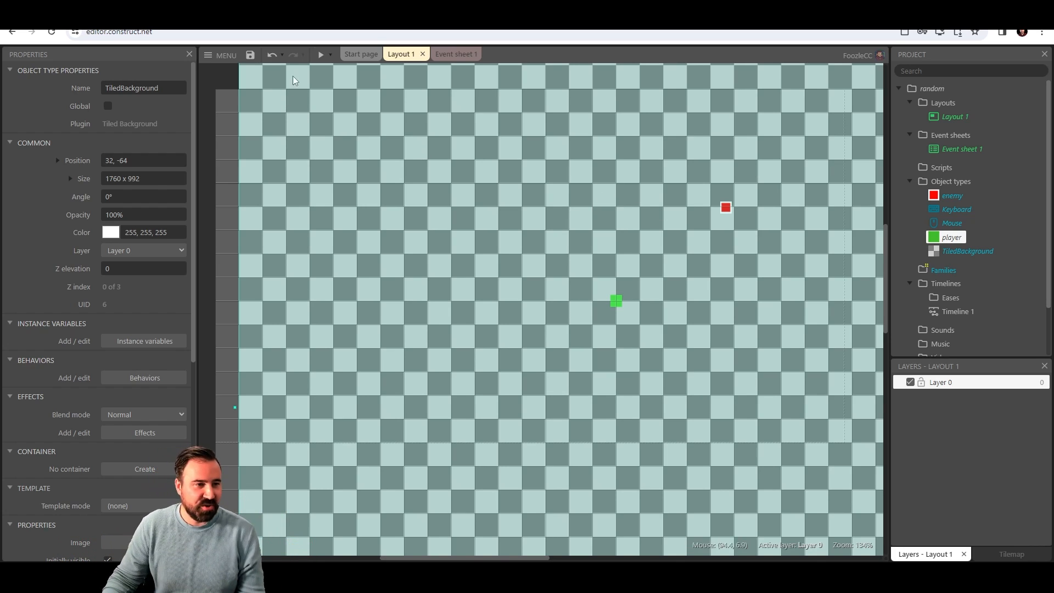
Step: Preview the layout to watch red enemies swarm the green player, then close the preview
{"action": "left_click", "coordinate": [320, 55]}
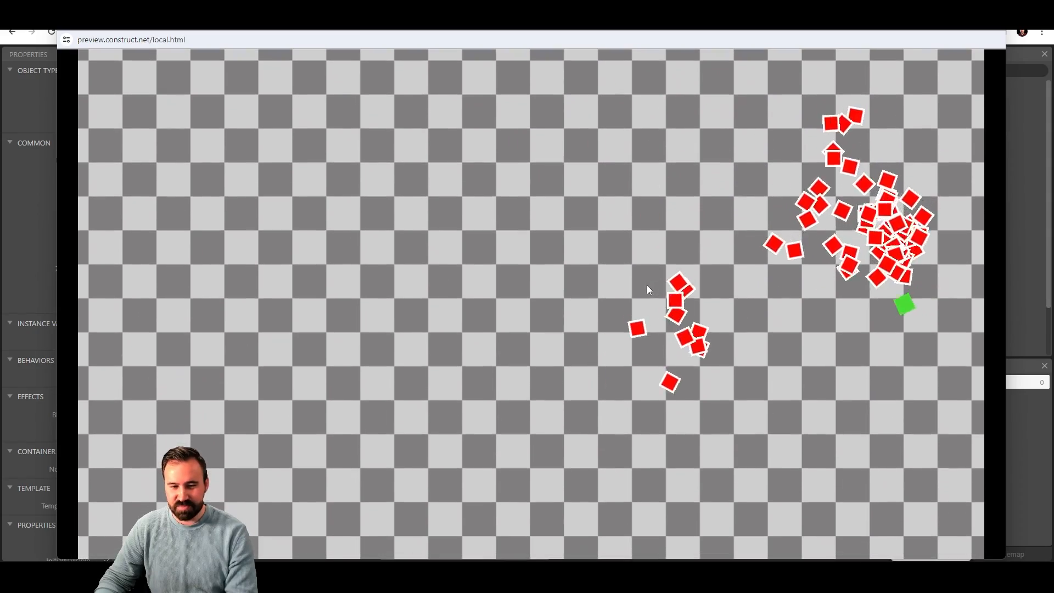
{"action": "mouse_move", "coordinate": [732, 161]}
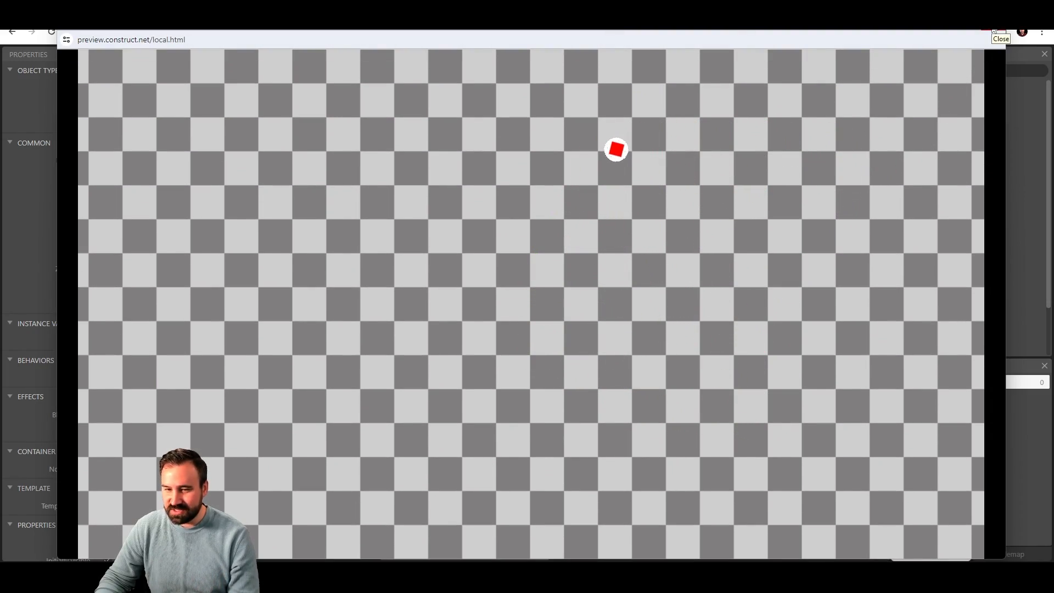
{"action": "left_click", "coordinate": [1002, 38]}
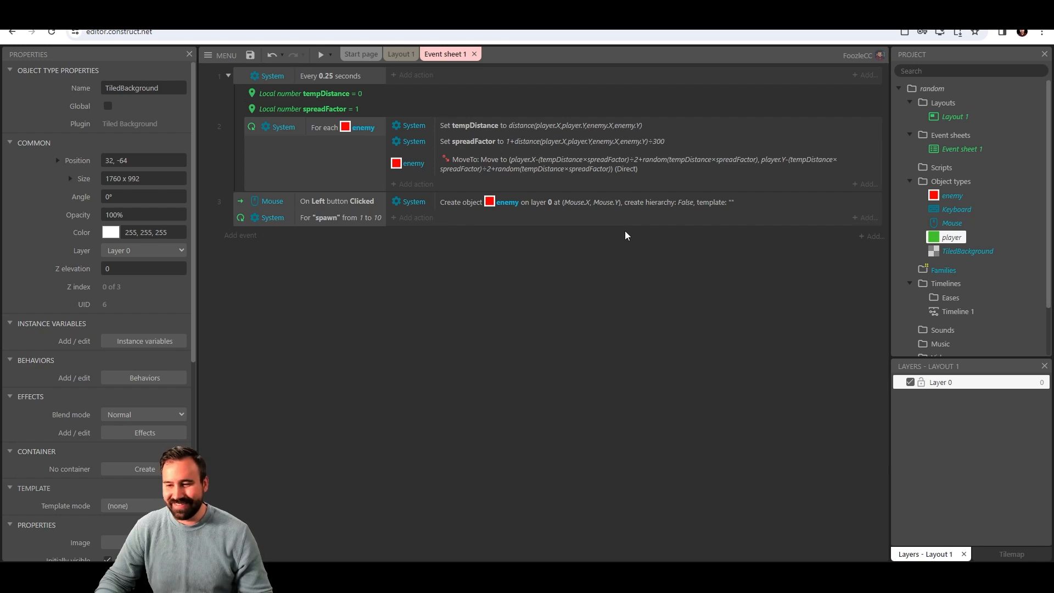
{"action": "mouse_move", "coordinate": [619, 218]}
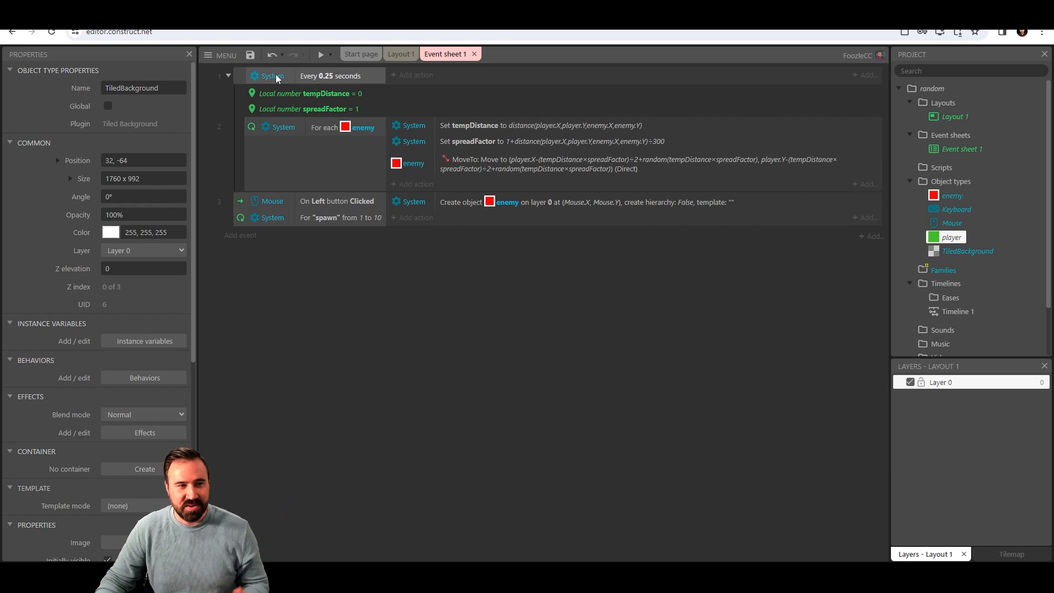
{"action": "mouse_move", "coordinate": [337, 122]}
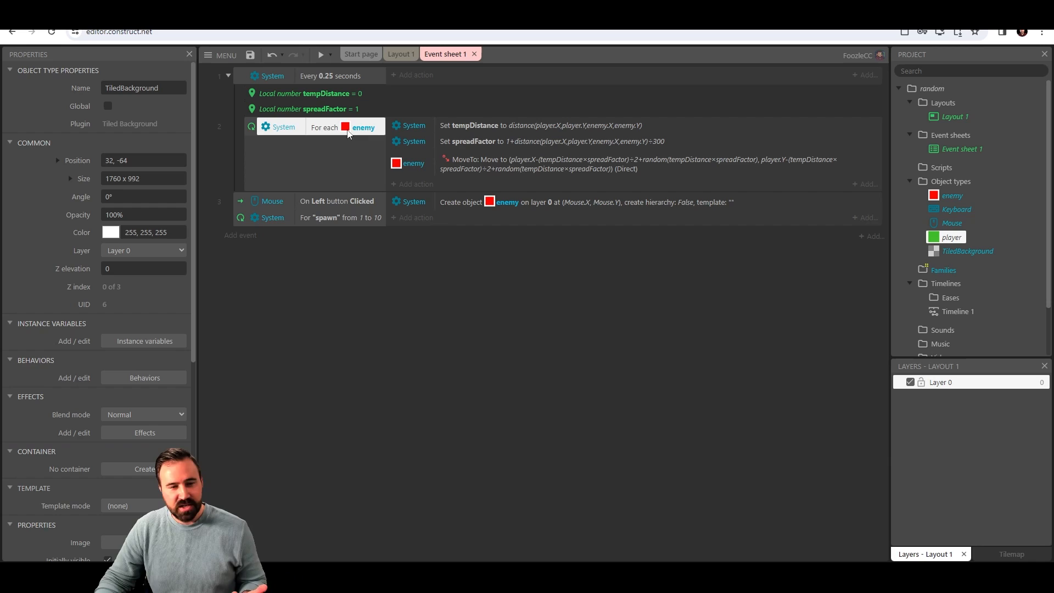
{"action": "left_click", "coordinate": [538, 125]}
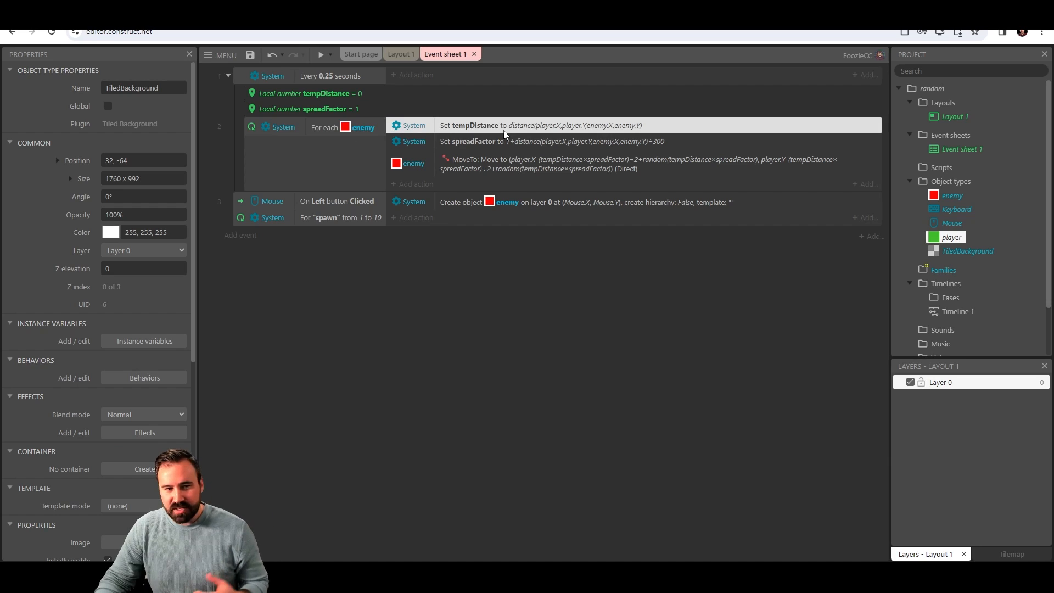
{"action": "mouse_move", "coordinate": [540, 146]}
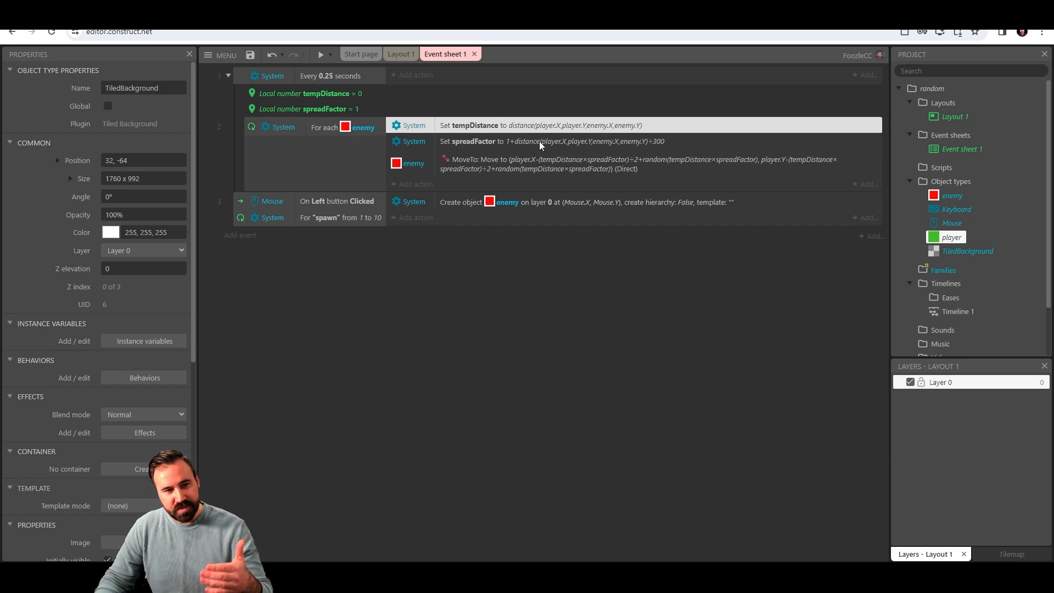
{"action": "left_click", "coordinate": [538, 141]}
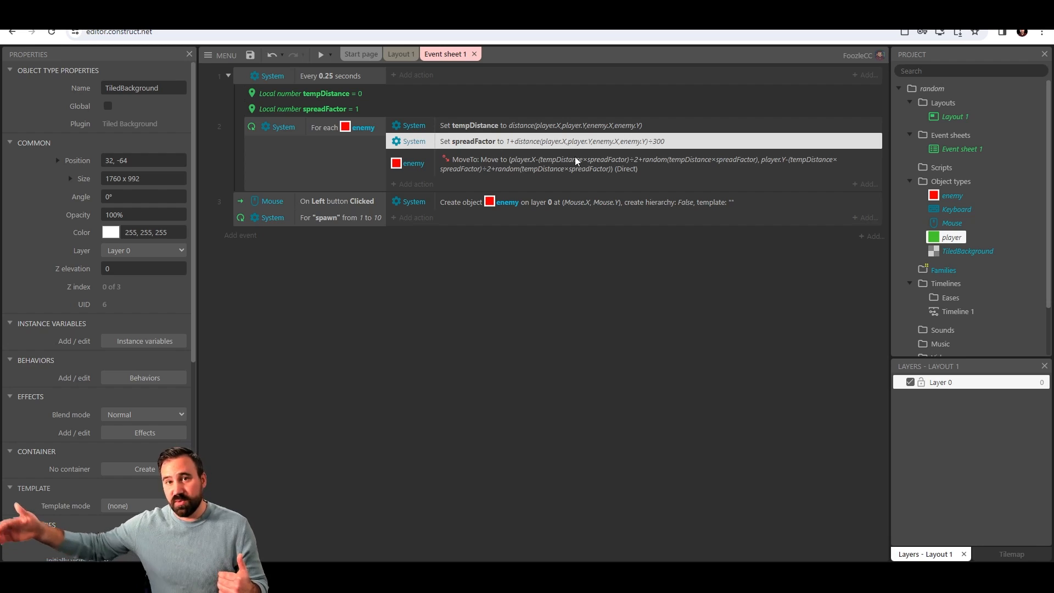
{"action": "mouse_move", "coordinate": [580, 164]}
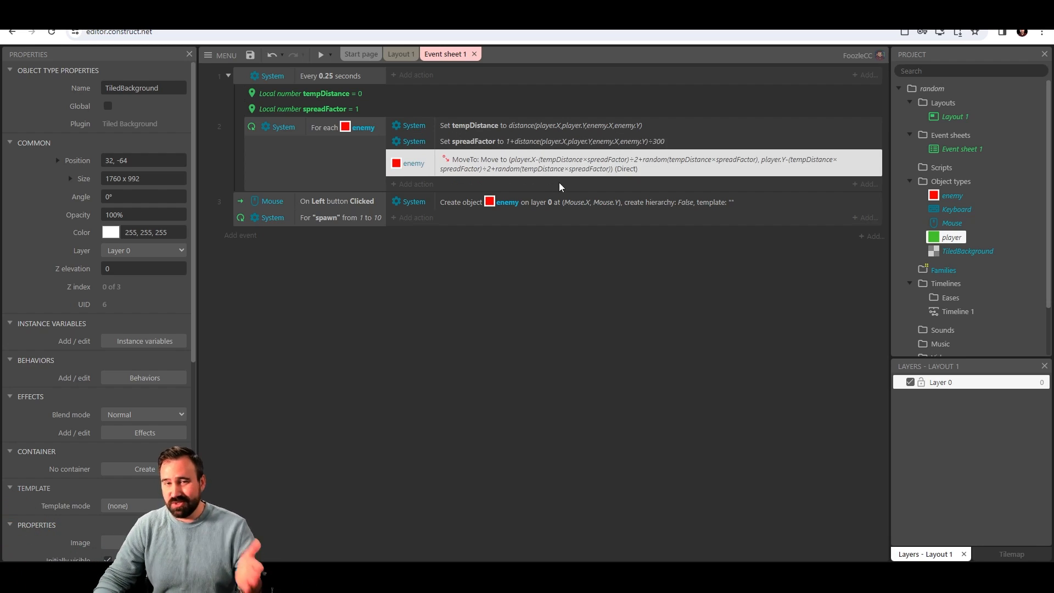
{"action": "mouse_move", "coordinate": [561, 179]}
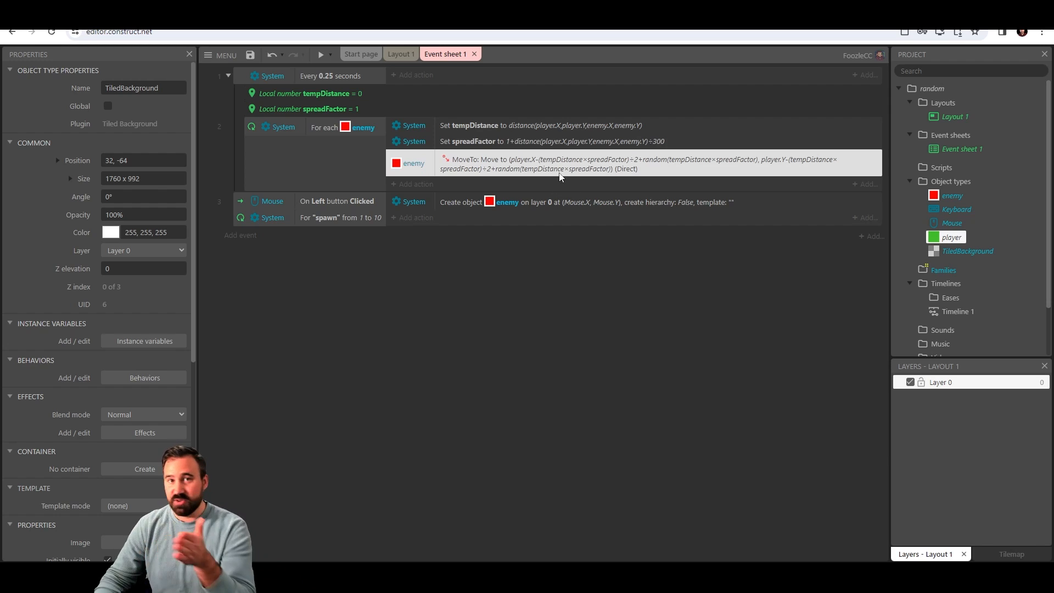
{"action": "mouse_move", "coordinate": [580, 169]}
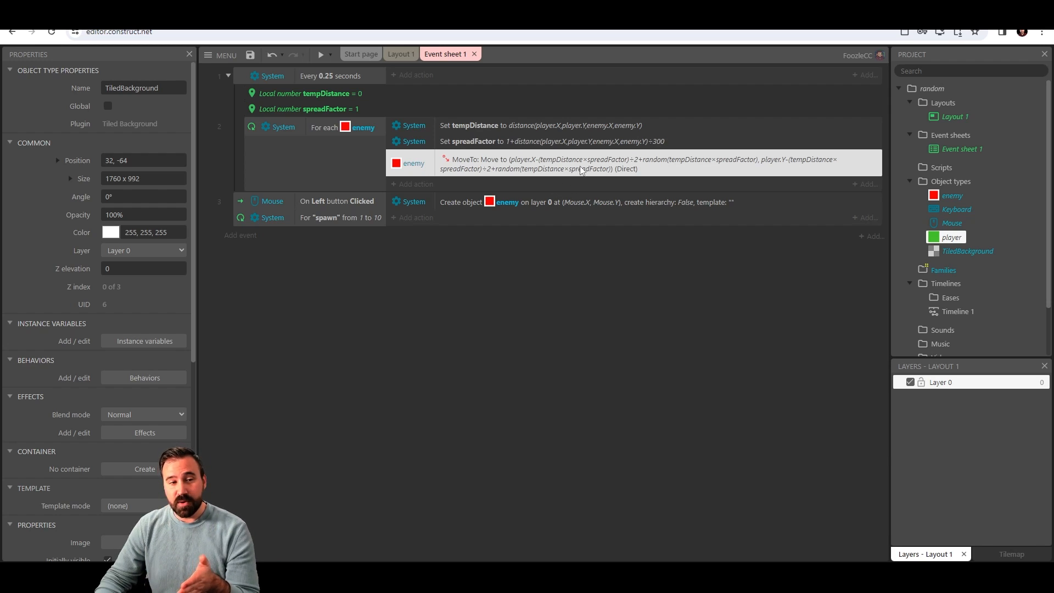